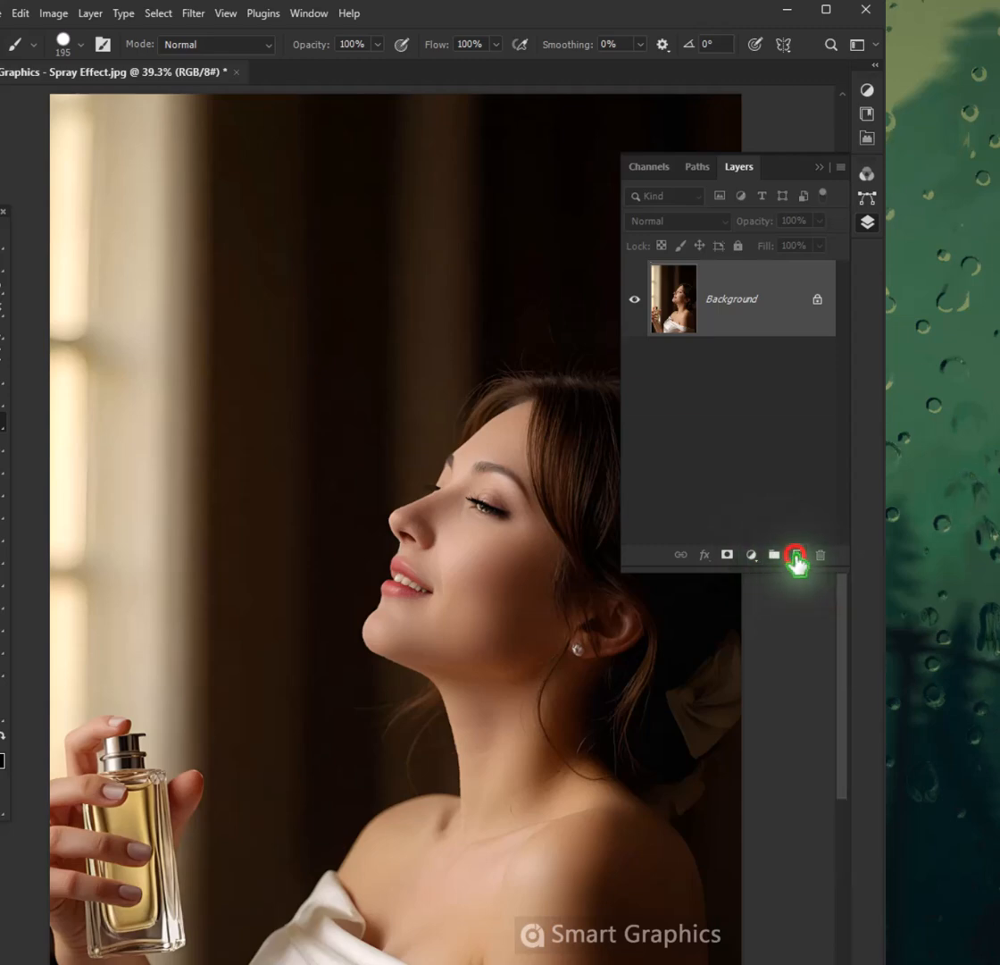
Add a second empty layer and set the top layer's blend mode to Dissolve.
left_click(795, 555)
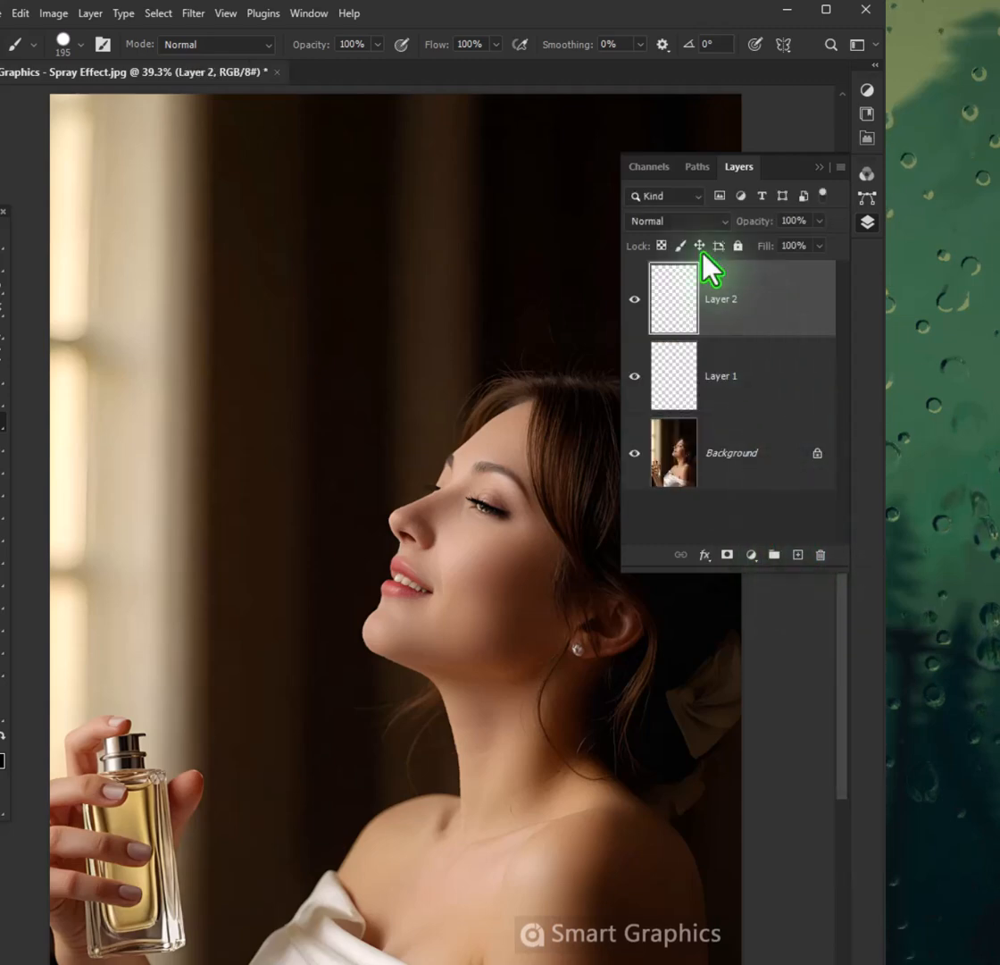
left_click(676, 220)
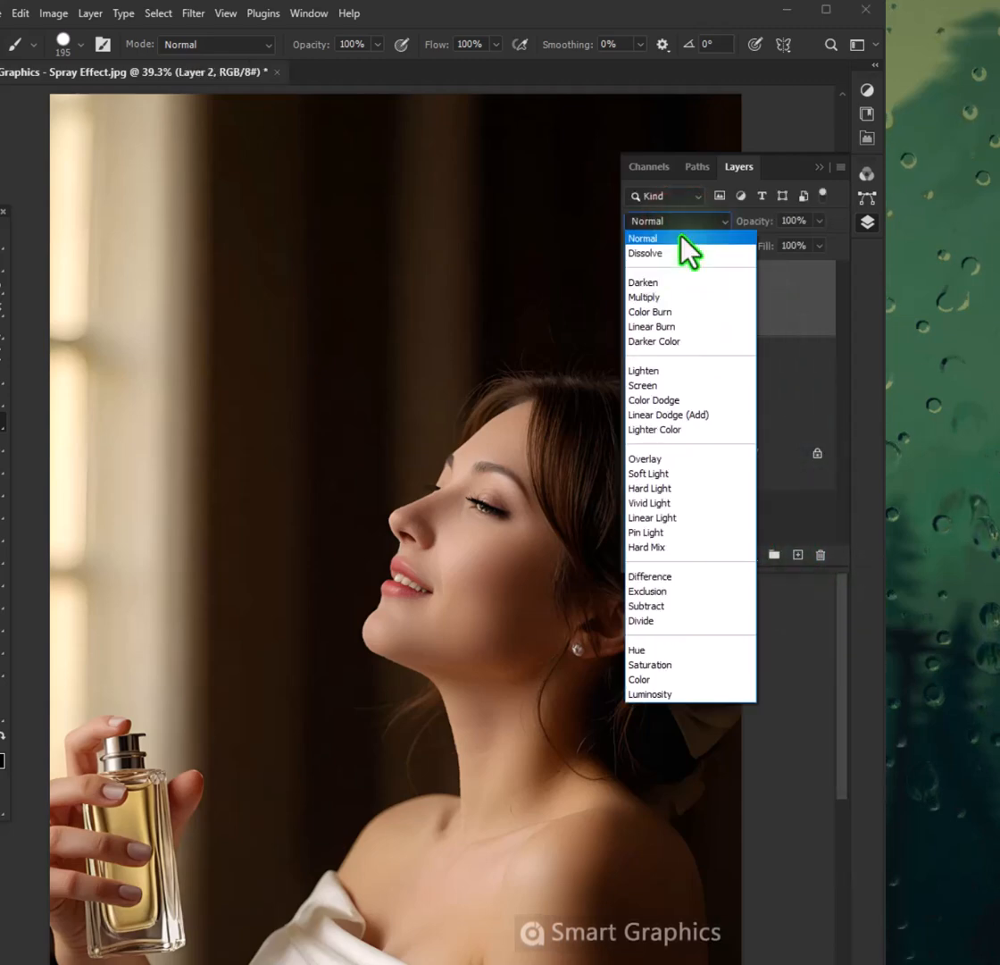
left_click(645, 253)
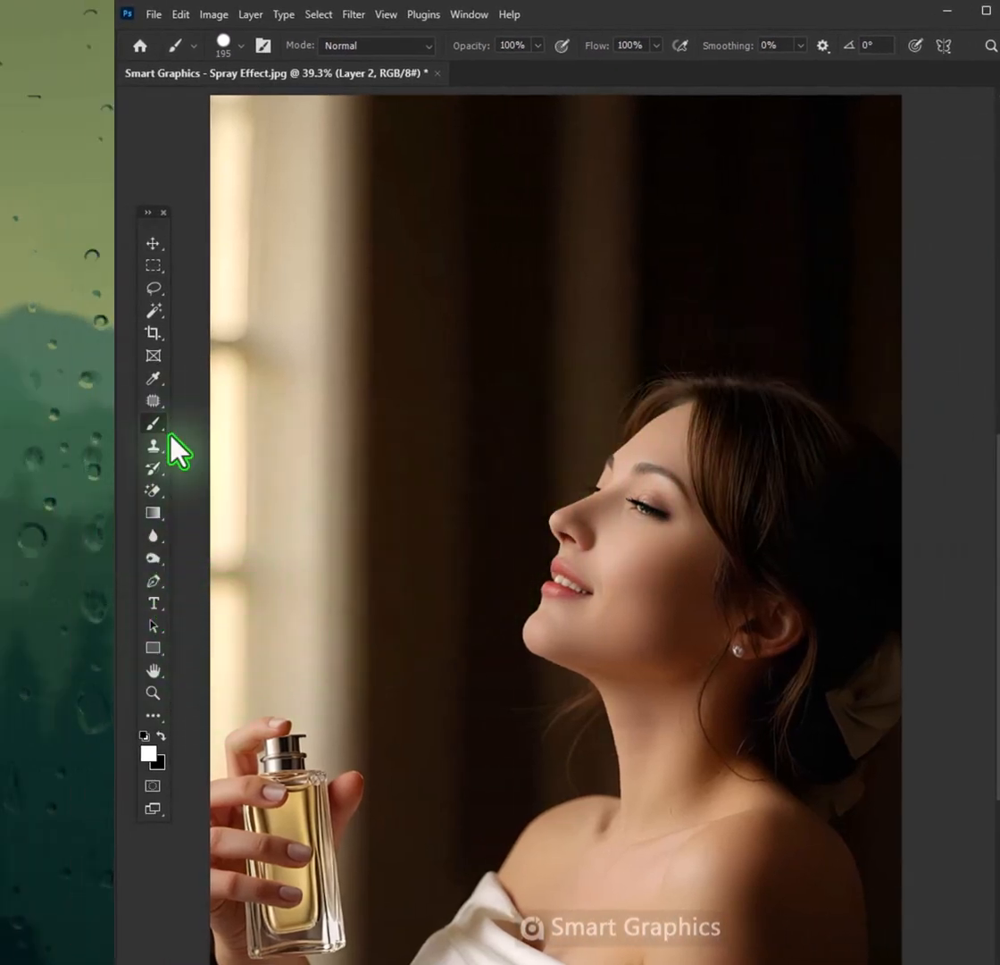
Paint a large white dot and transform it into an hourglass-shaped spray.
left_click(244, 46)
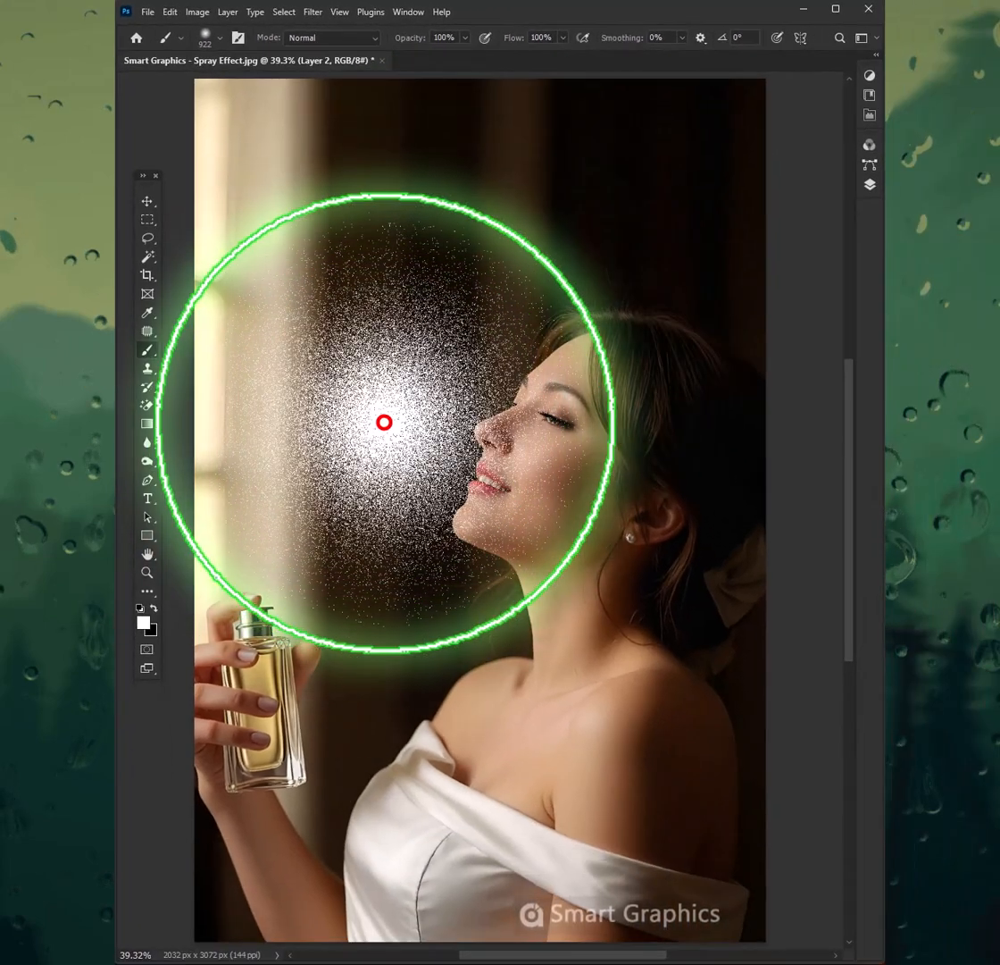
key("Ctrl+T")
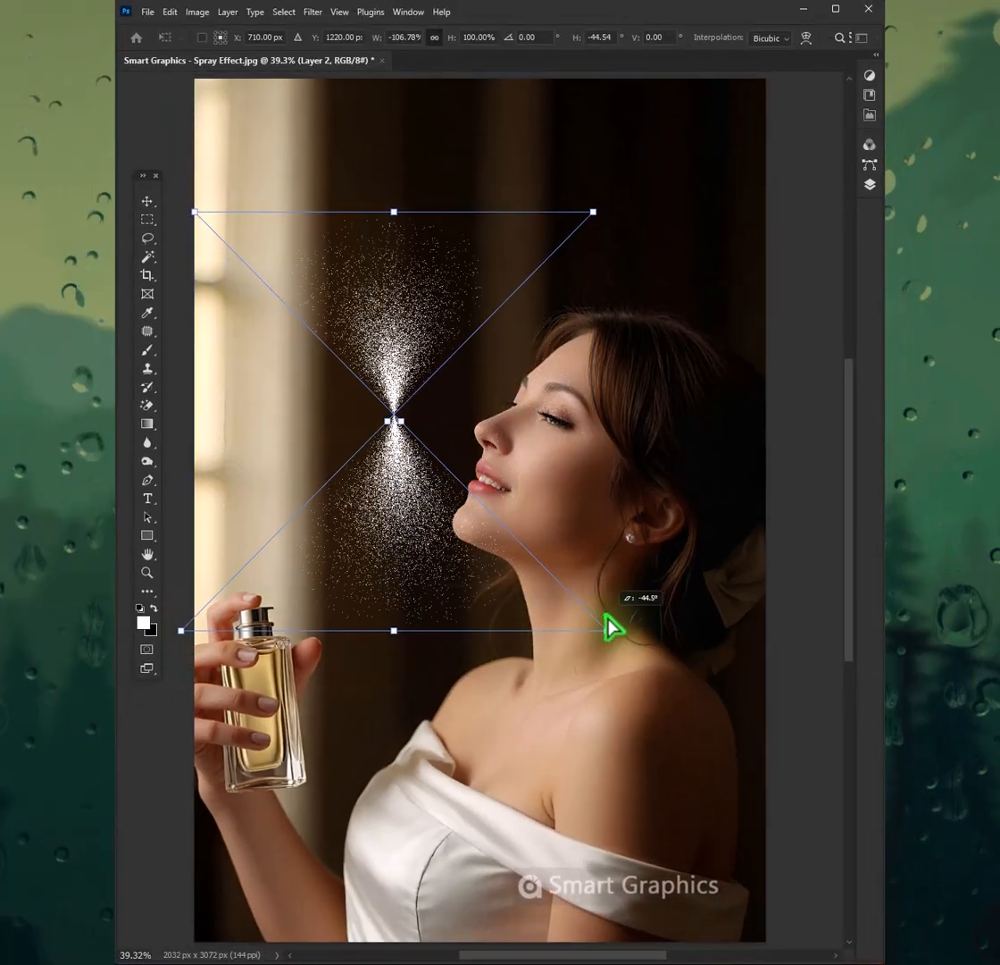
key("Enter")
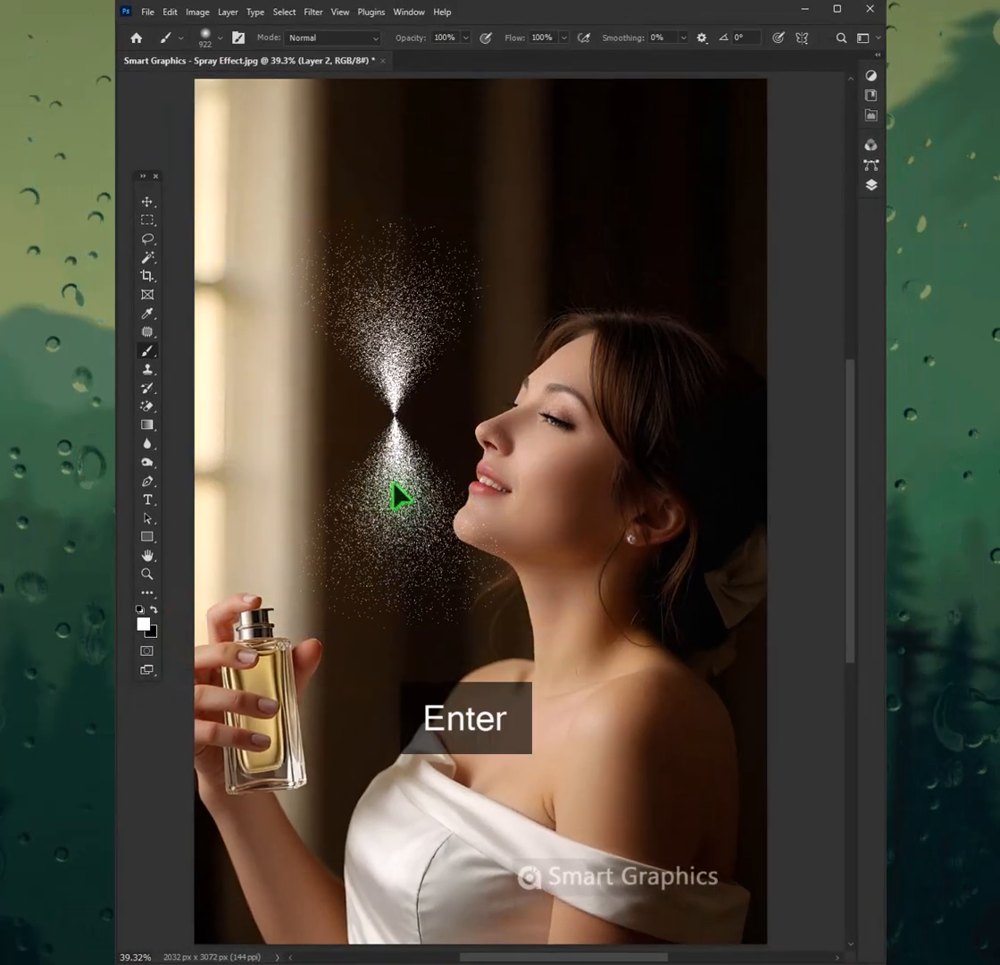
left_click(149, 219)
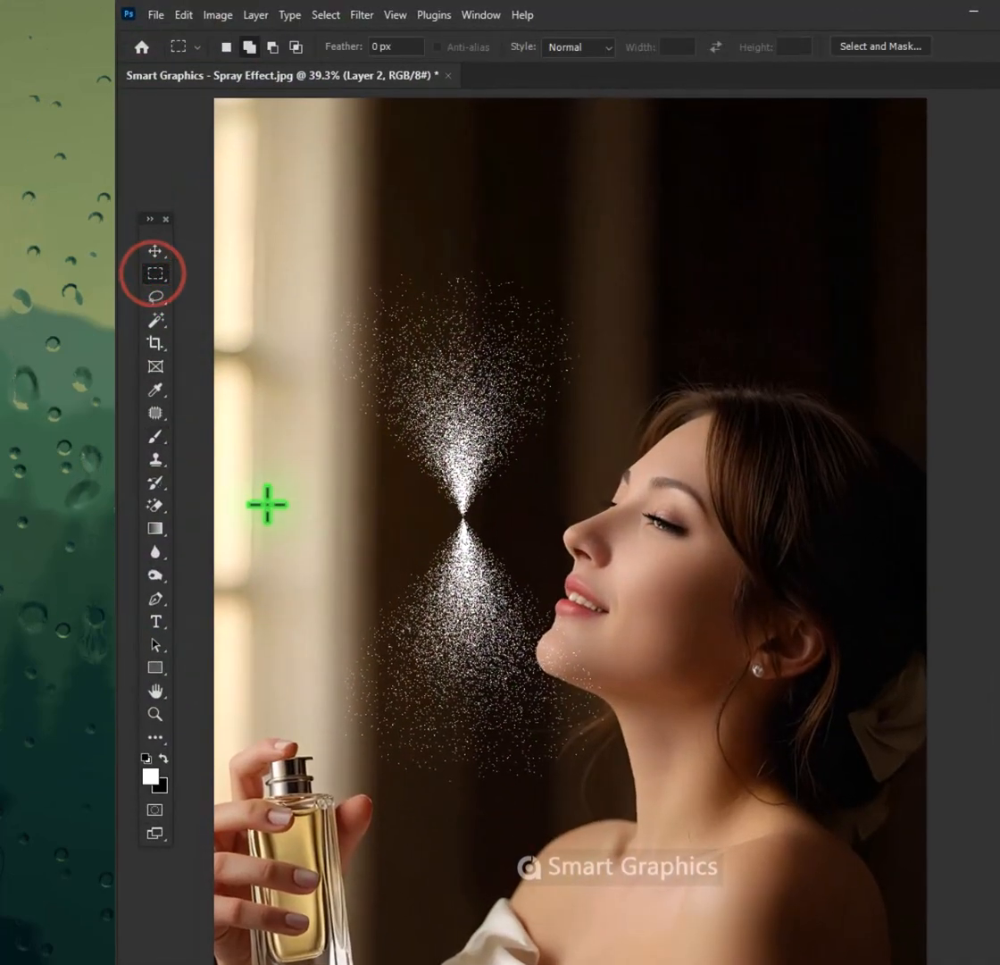
Select and delete the lower half of the hourglass spray.
left_click_drag(253, 512, 684, 827)
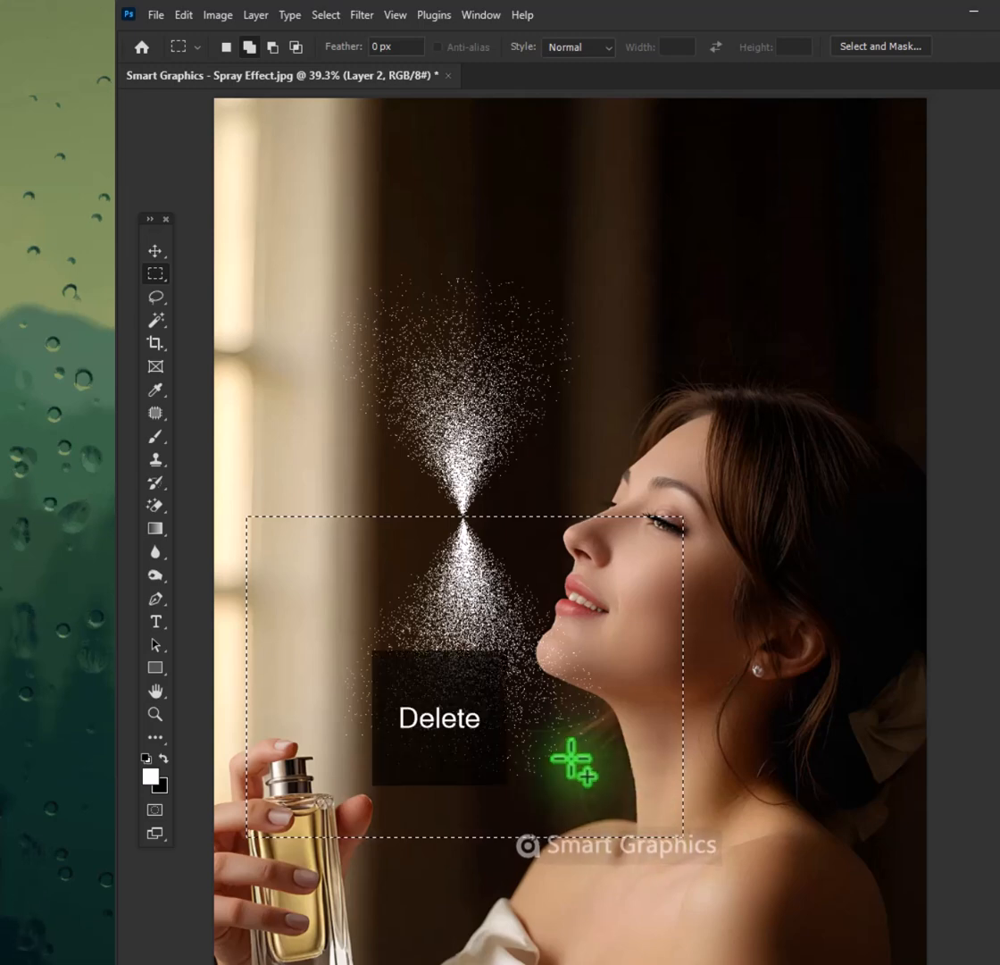
key("Delete")
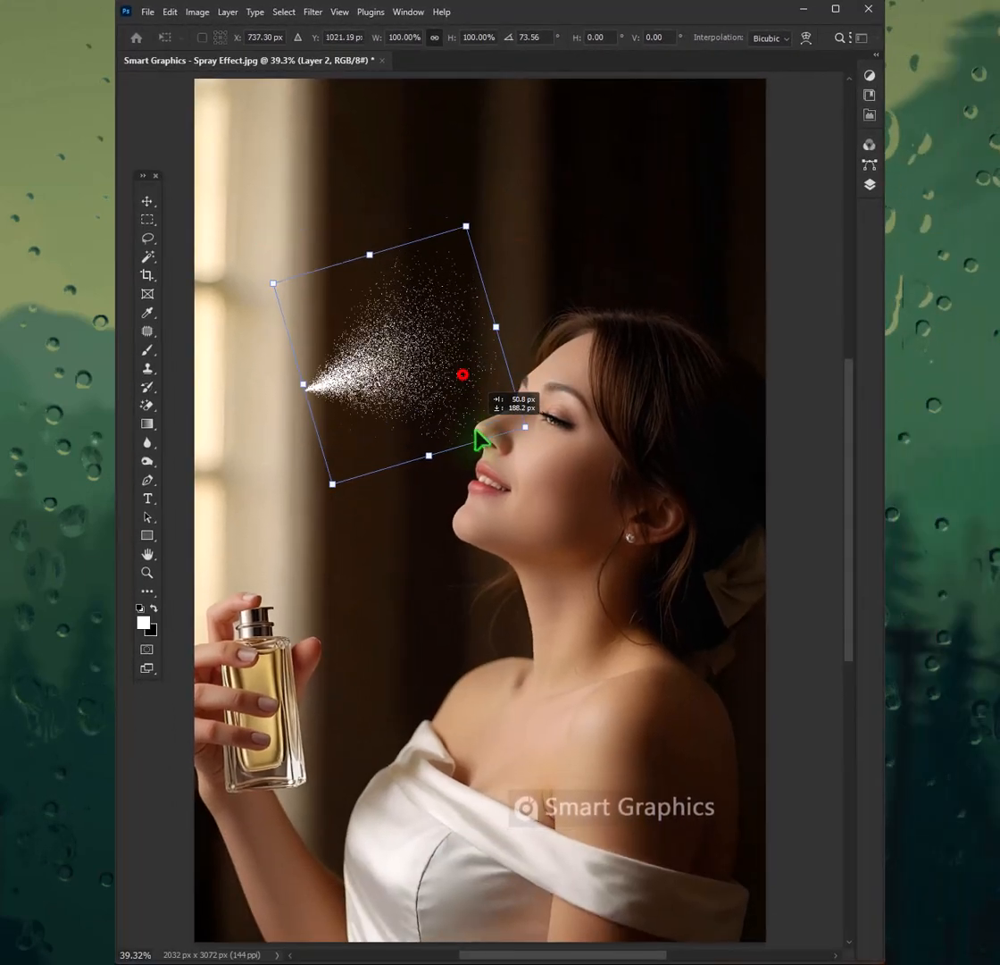
Rotate the cone about 74° and place its tip at the bottle nozzle.
left_click_drag(461, 375, 449, 649)
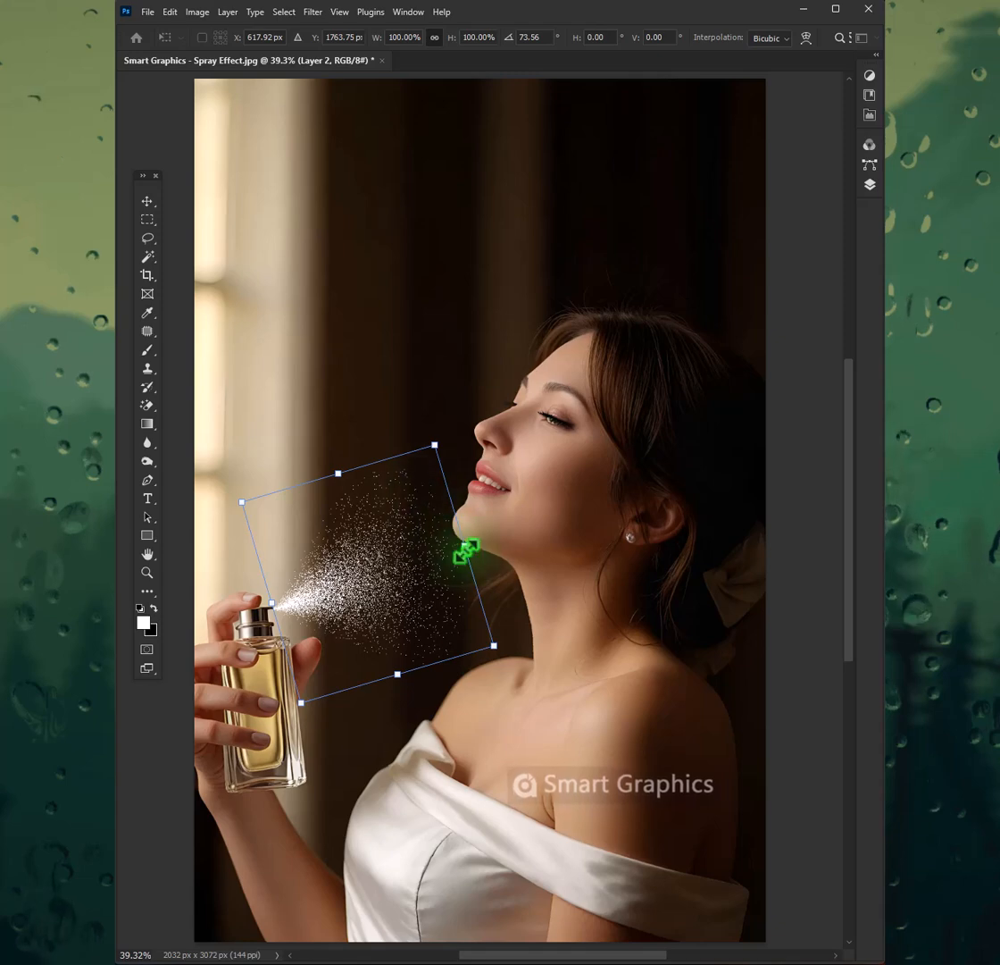
left_click_drag(465, 547, 465, 567)
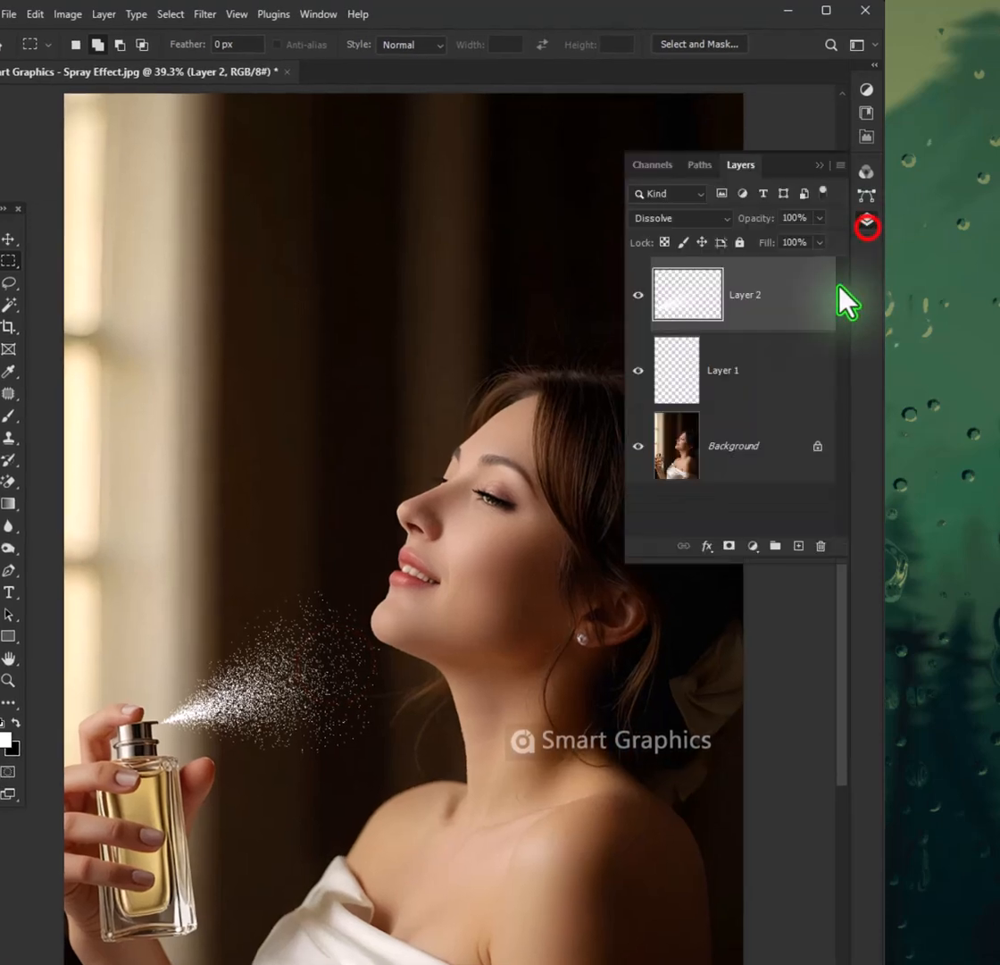
key("Ctrl+E")
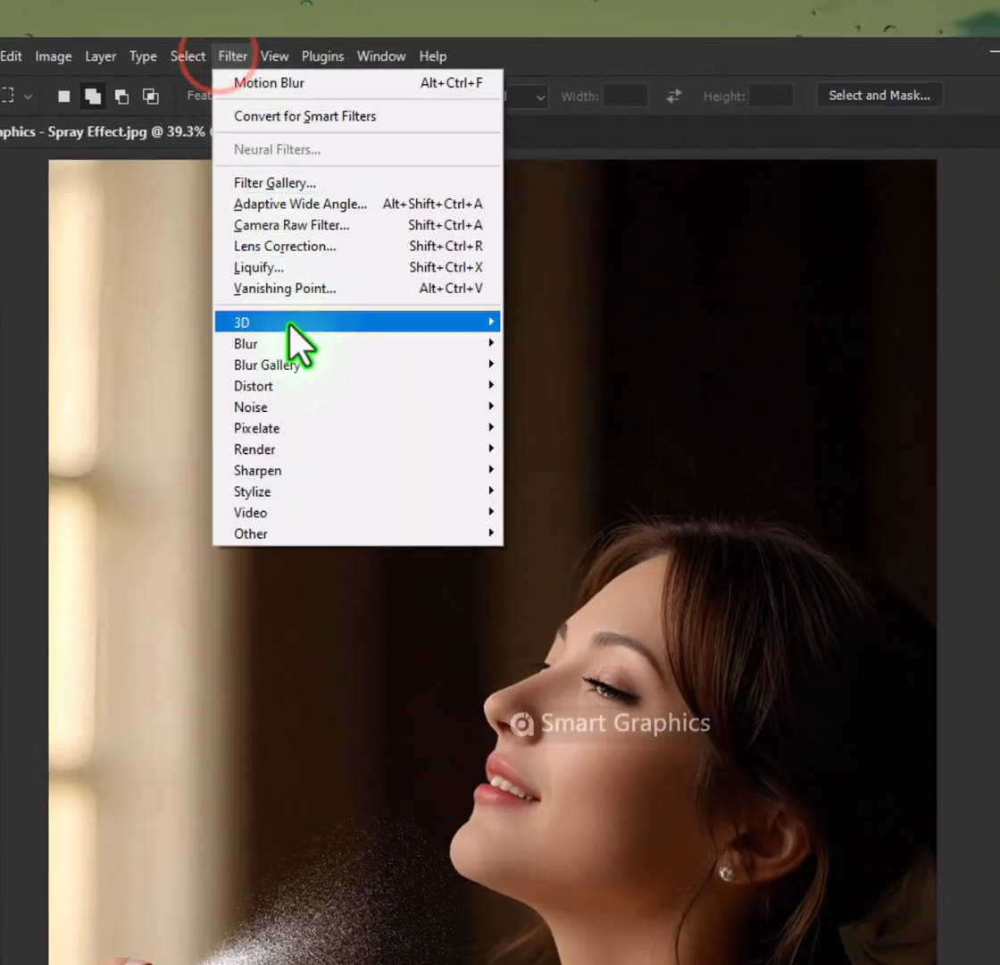
mouse_move(245, 343)
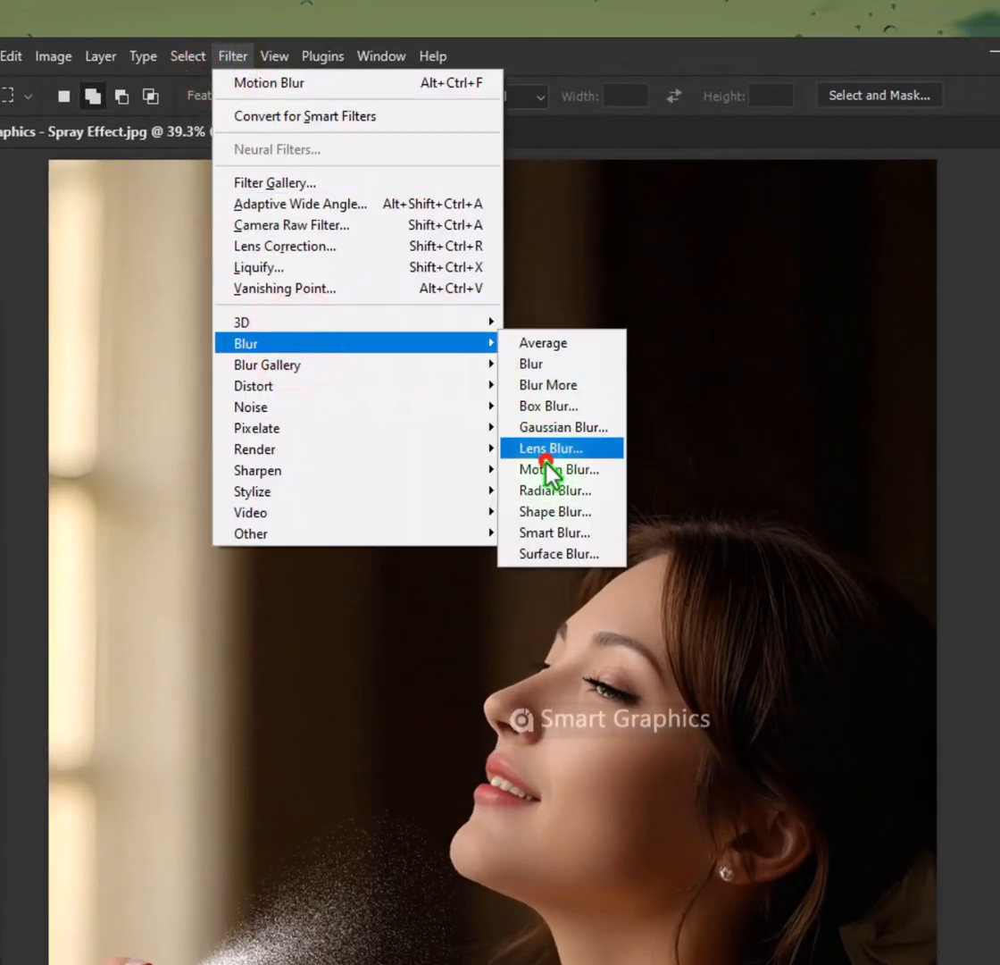
Apply Motion Blur with angle 14° and distance 21 pixels to the spray.
left_click(269, 82)
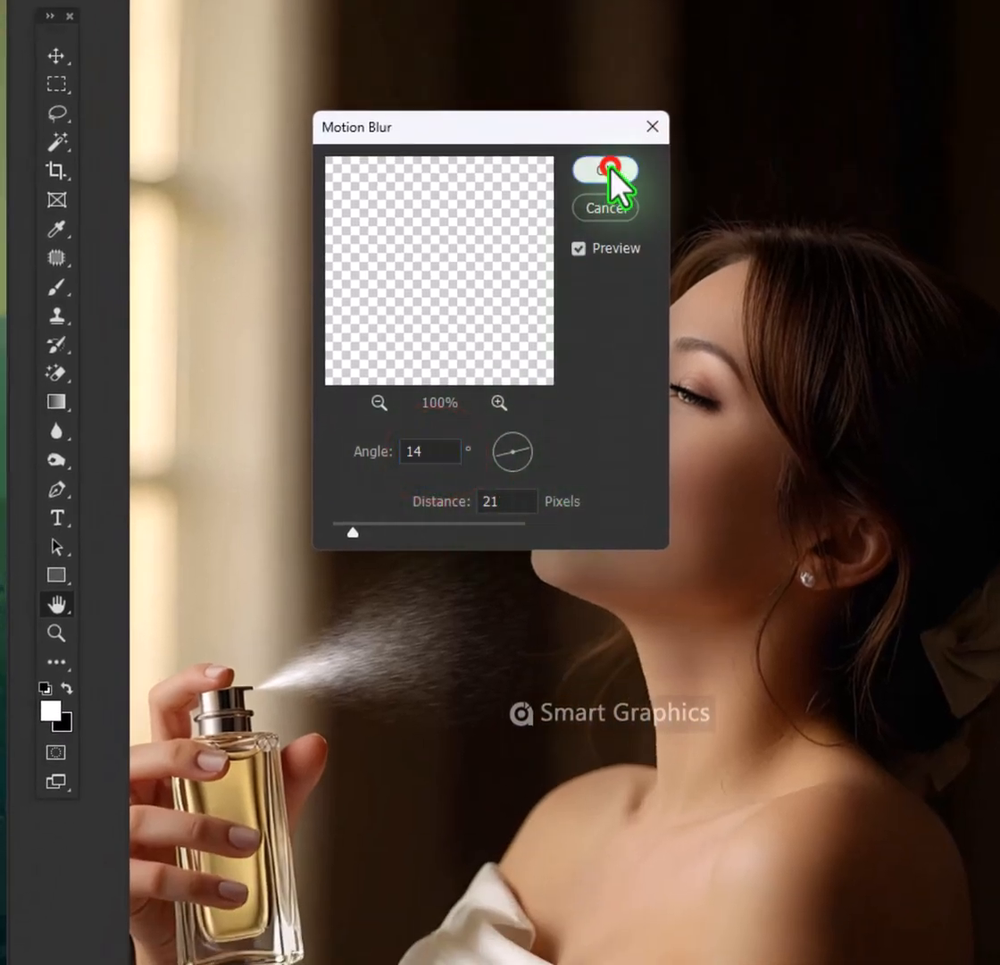
left_click(606, 169)
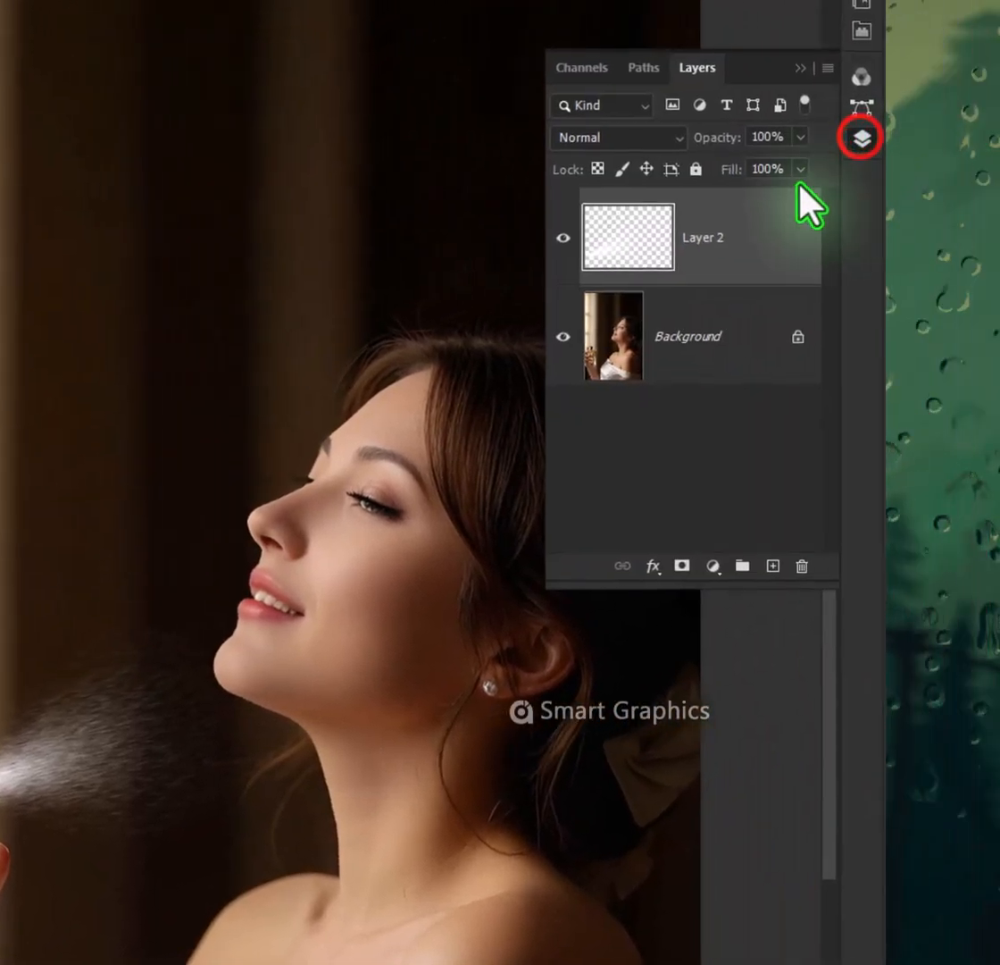